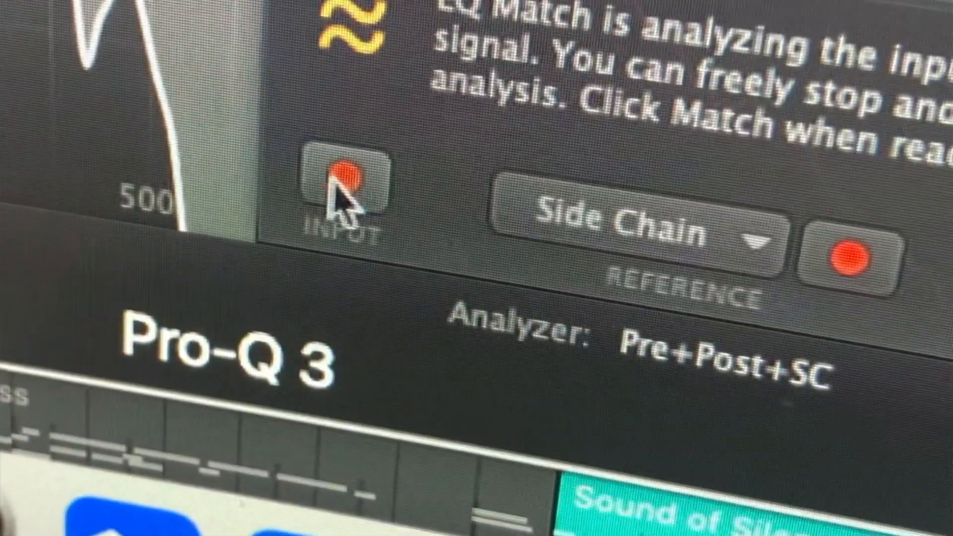
Step: Start recording the input signal in EQ Match, with Side Chain as the reference
click(343, 176)
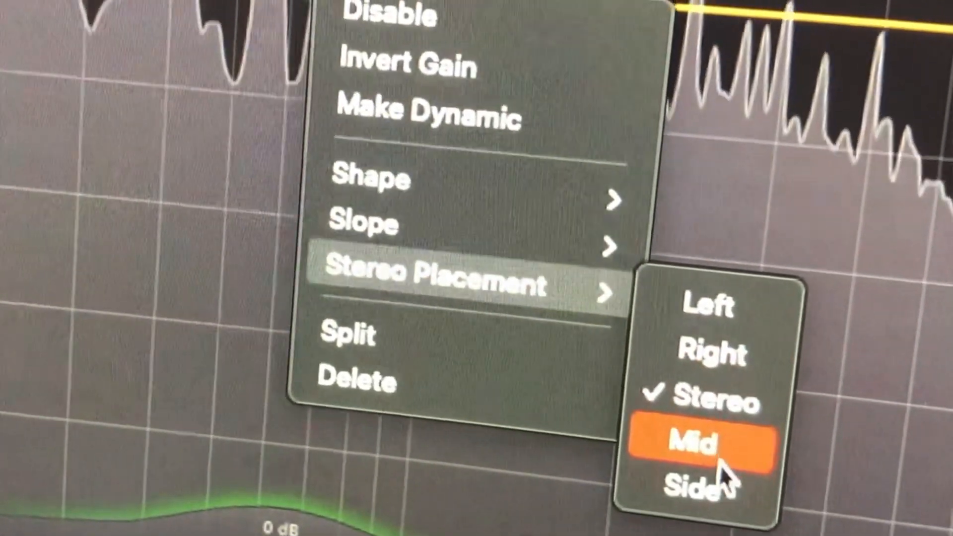
Step: Set the band near 1.5 kHz to Side stereo placement, processing the side channel only
click(698, 445)
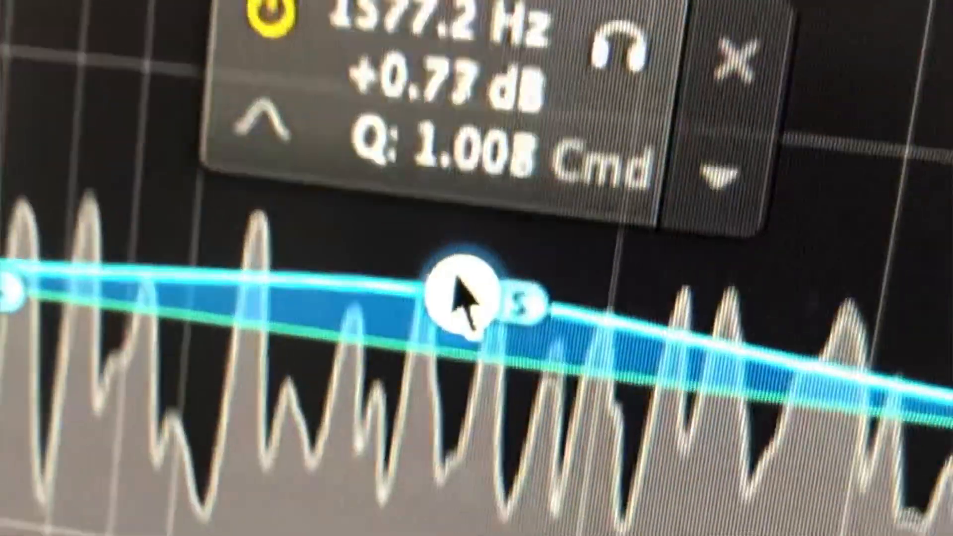
Step: Raise the mid-channel band near 44 Hz to about +2.54 dB gain
drag(459, 298, 598, 200)
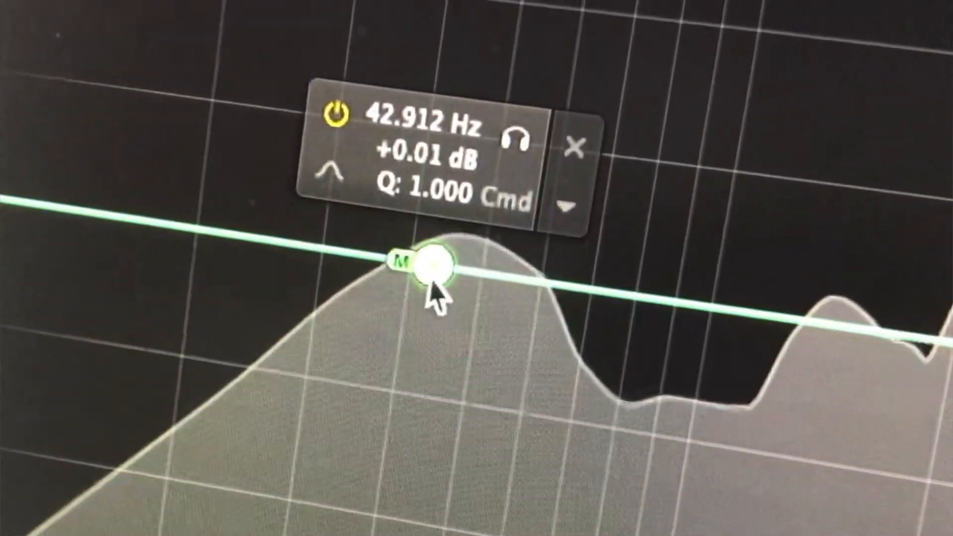
drag(435, 264, 471, 164)
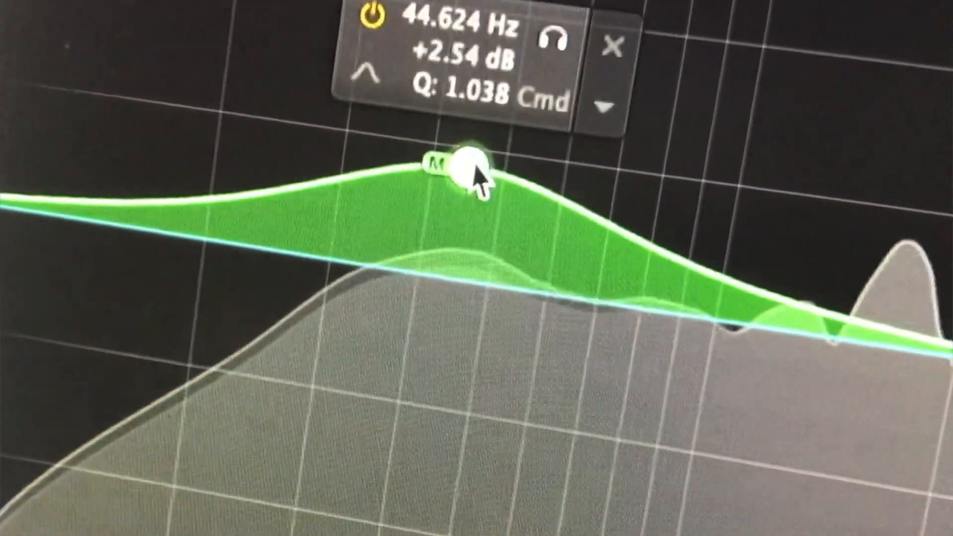
Step: Make the band near 518 Hz dynamic via its context menu and select it to review settings
right_click(462, 171)
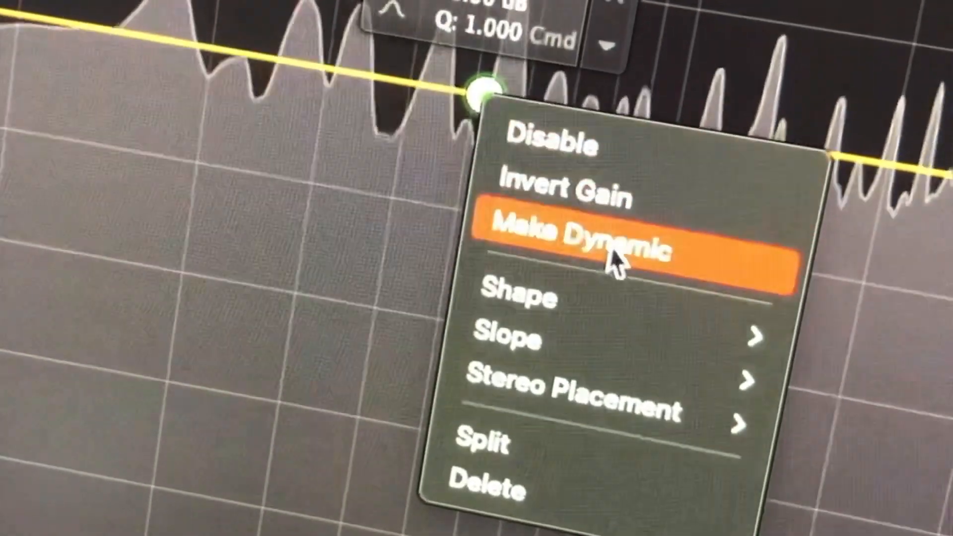
click(619, 243)
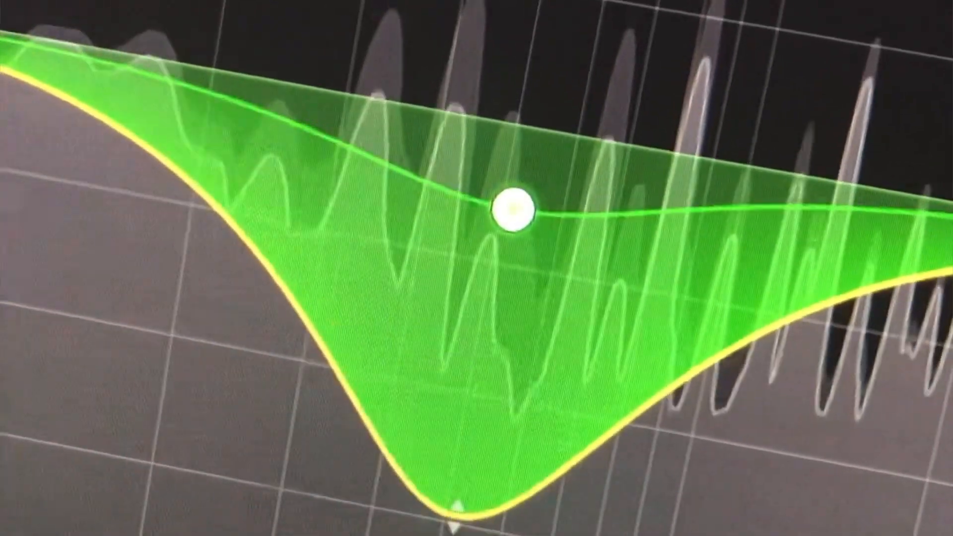
click(510, 213)
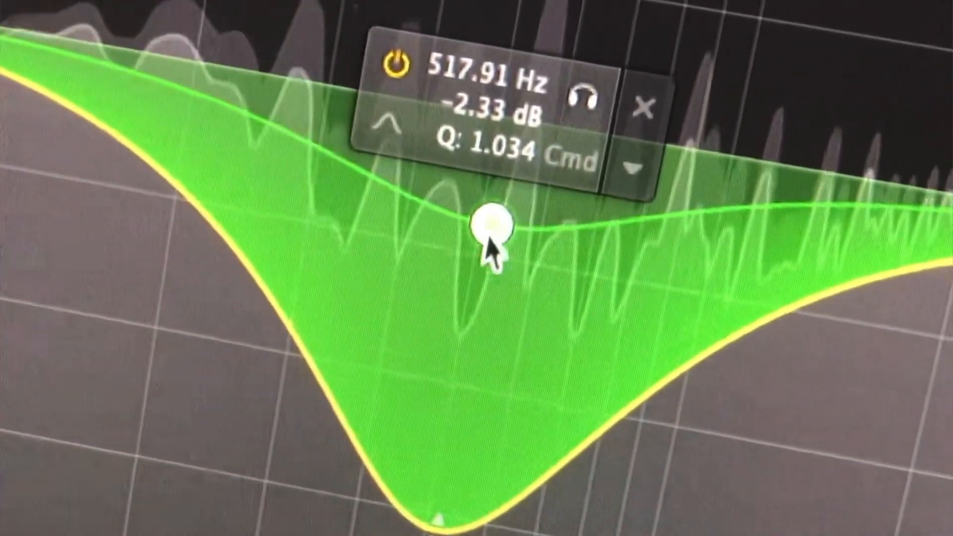